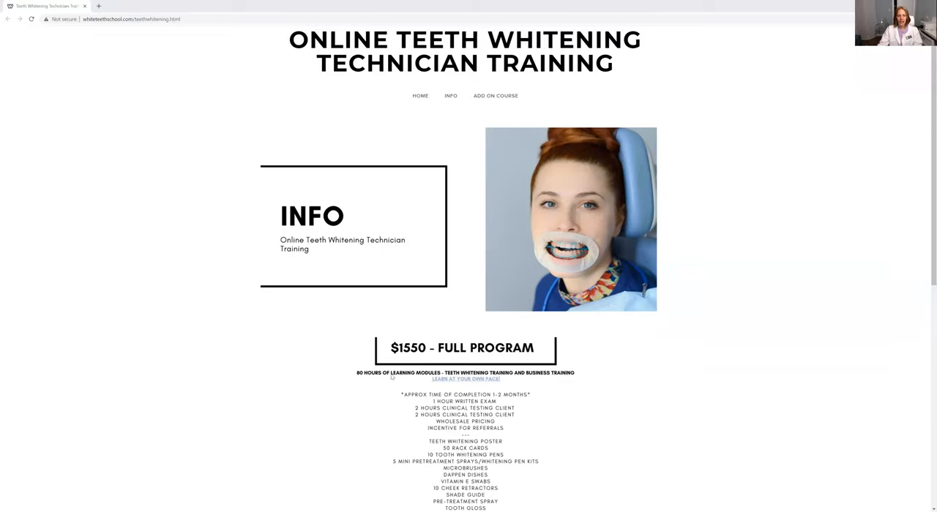
pyautogui.scroll(-3)
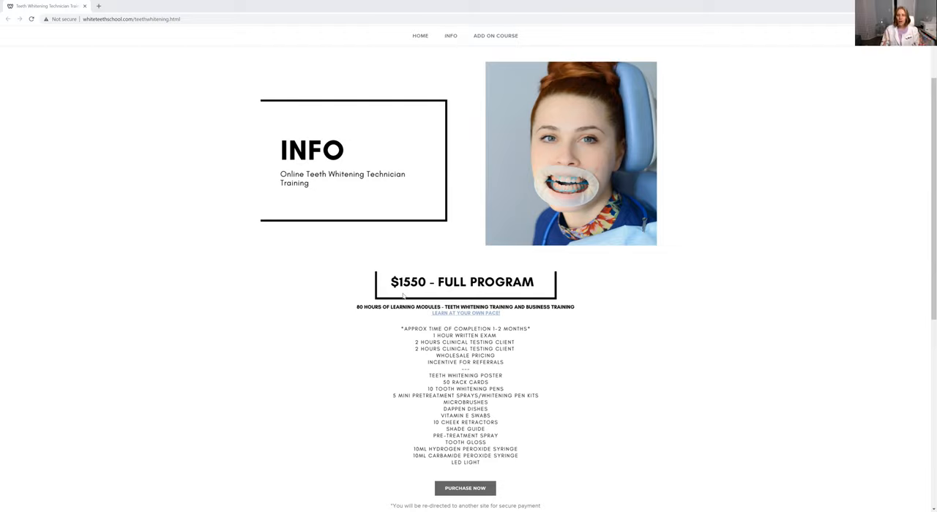
pyautogui.moveTo(412, 363)
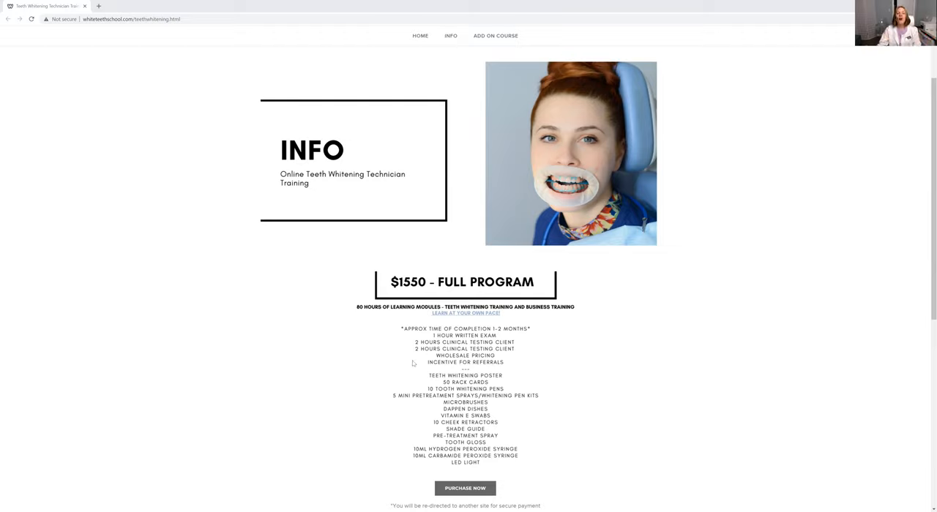
pyautogui.moveTo(278, 401)
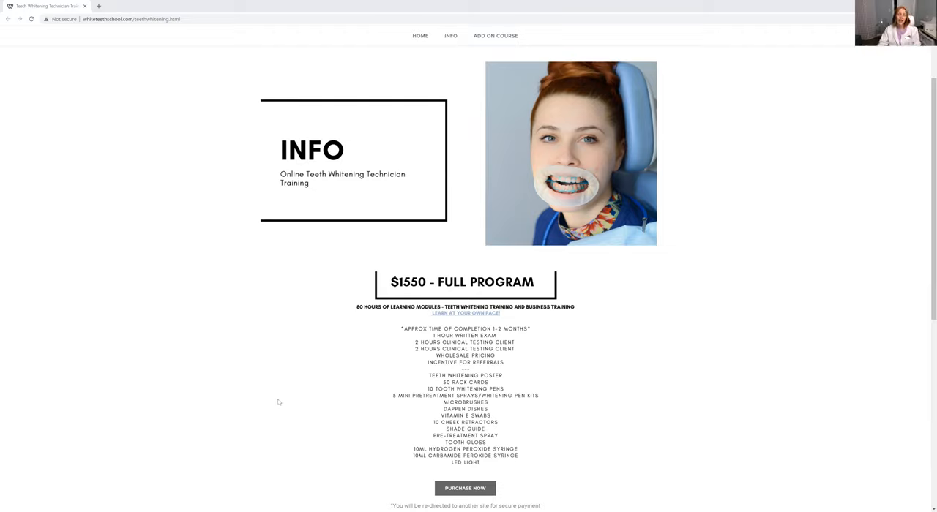
pyautogui.moveTo(274, 365)
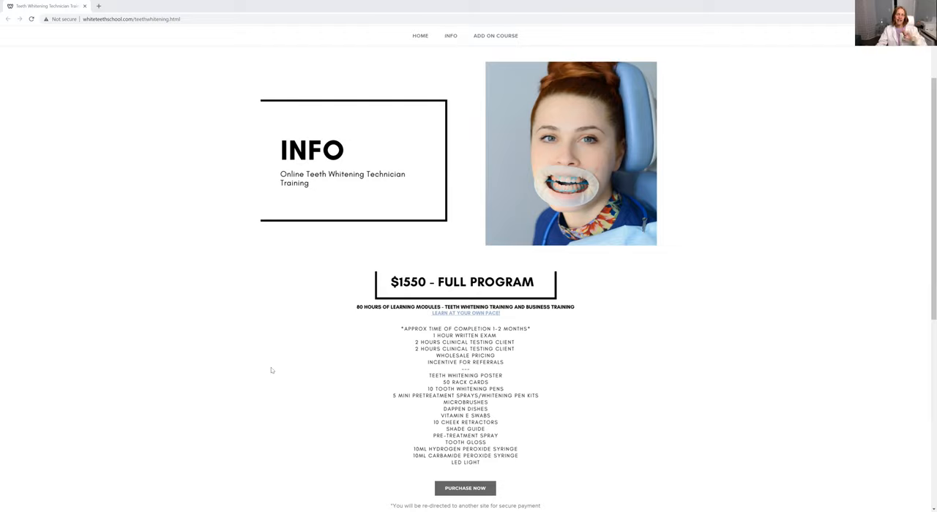
pyautogui.moveTo(263, 365)
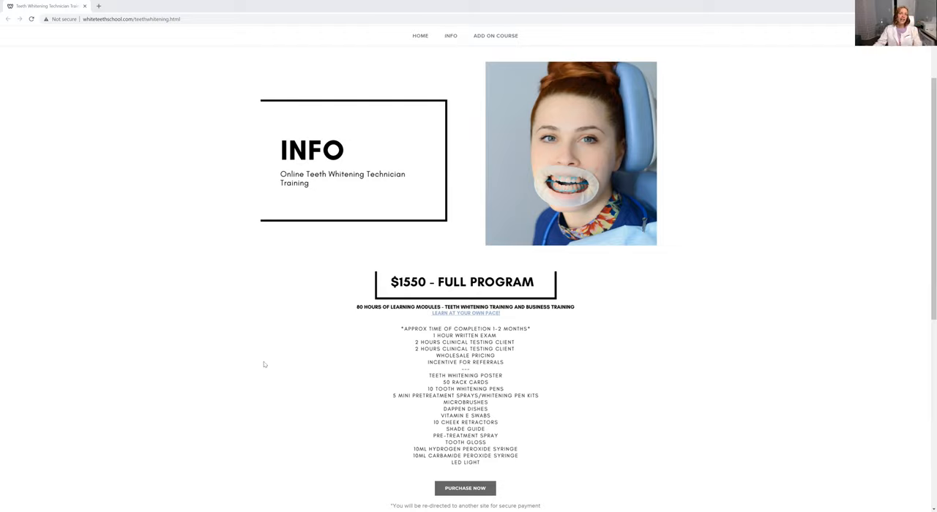
pyautogui.moveTo(270, 337)
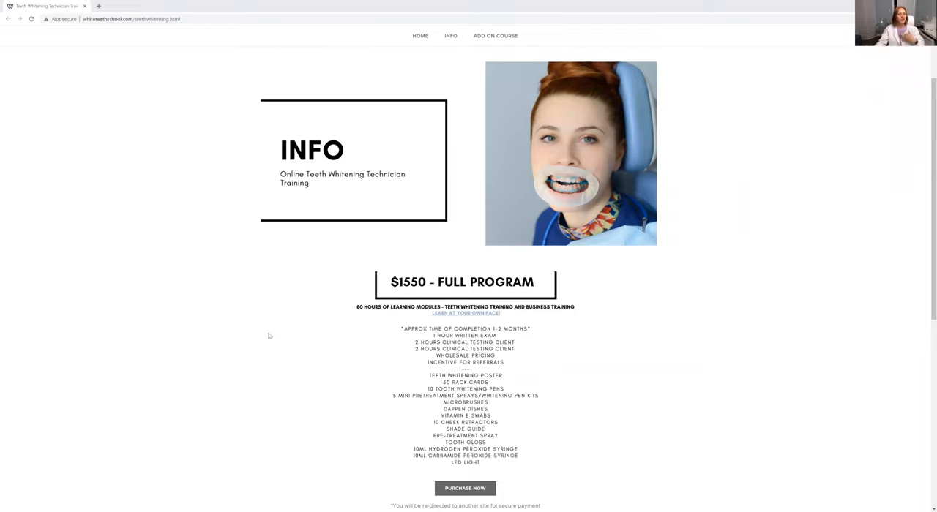
pyautogui.scroll(-3)
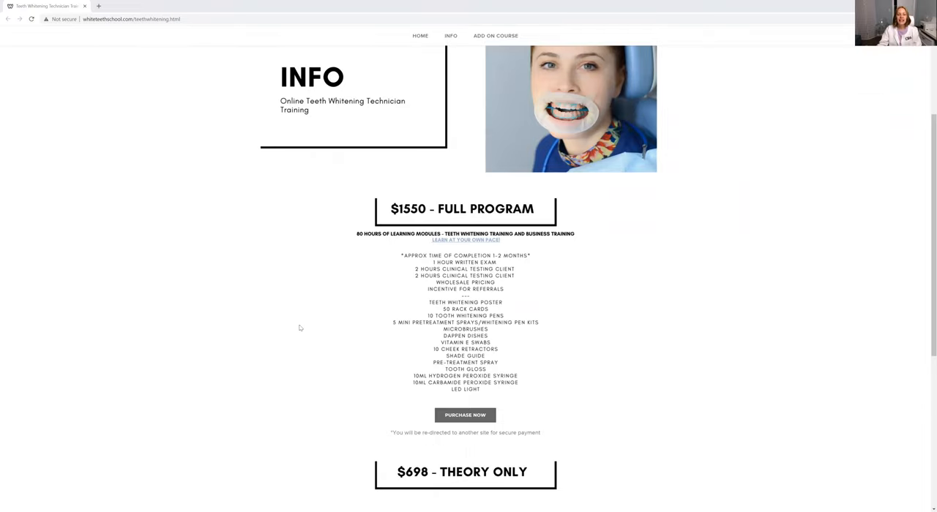
pyautogui.moveTo(485, 392)
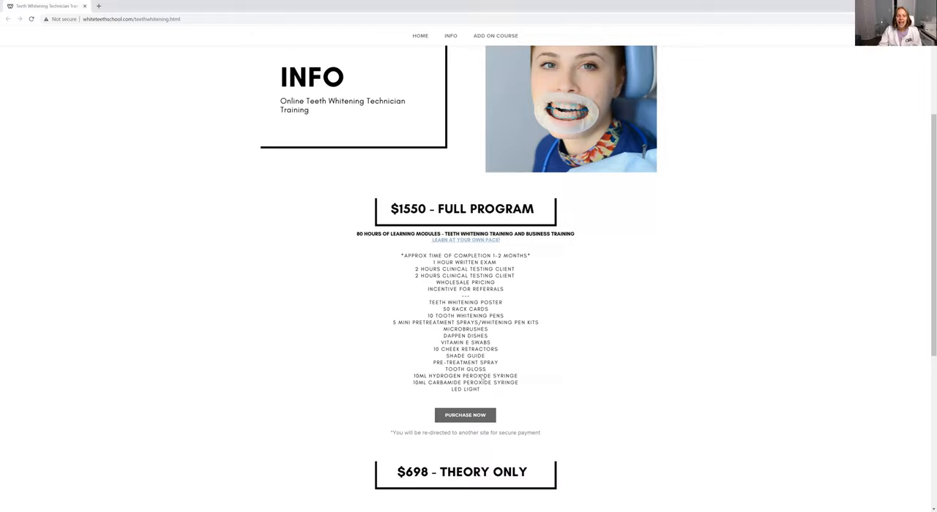
pyautogui.moveTo(748, 242)
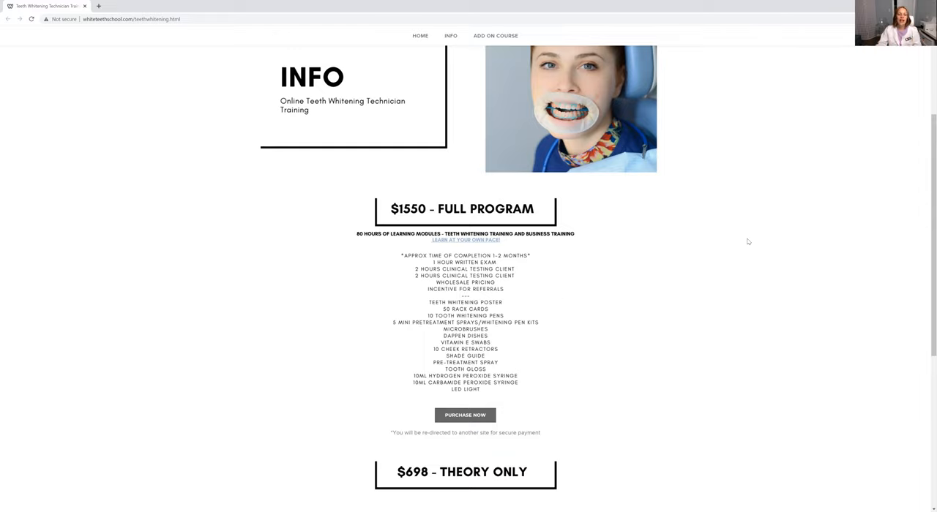
pyautogui.moveTo(597, 315)
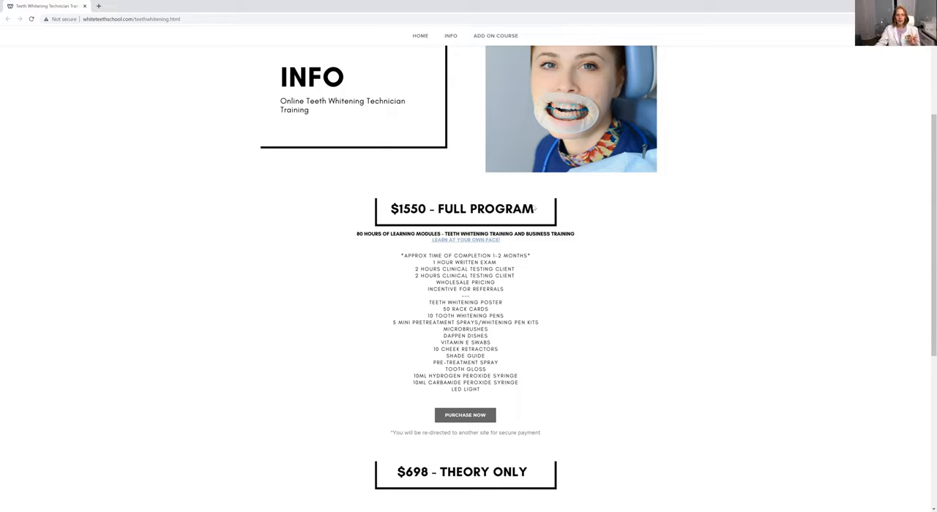
pyautogui.moveTo(505, 350)
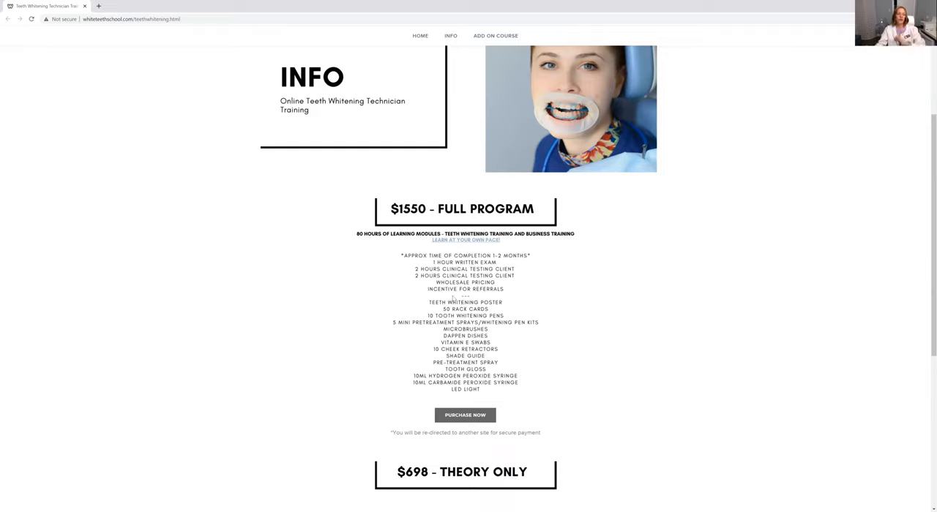
pyautogui.moveTo(212, 93)
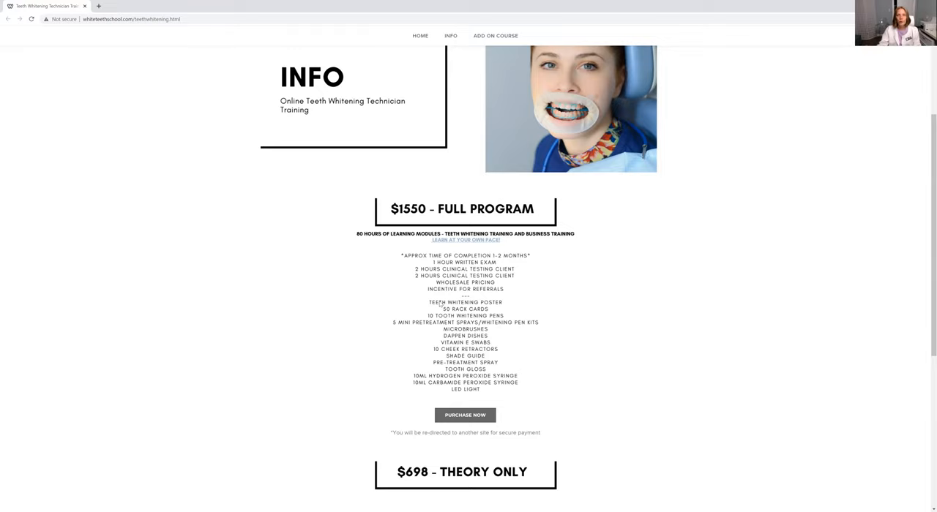
pyautogui.scroll(-3)
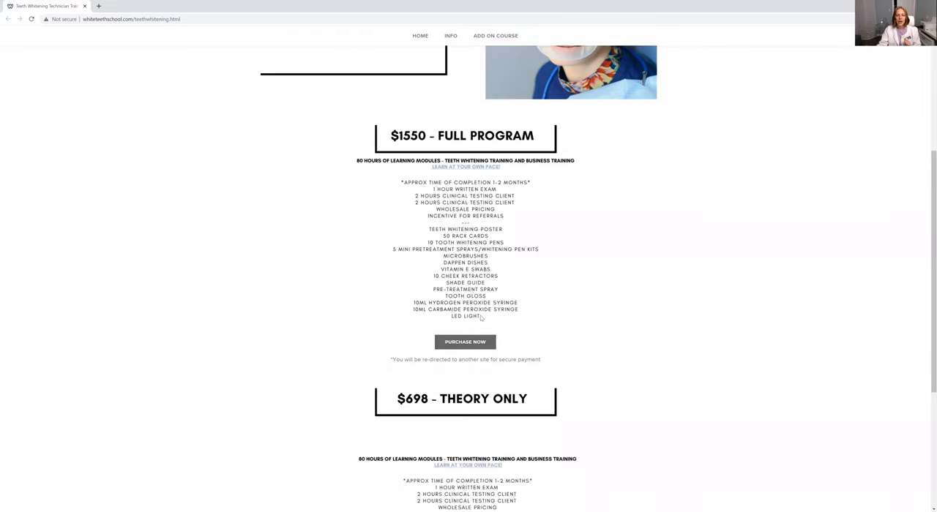
pyautogui.moveTo(533, 322)
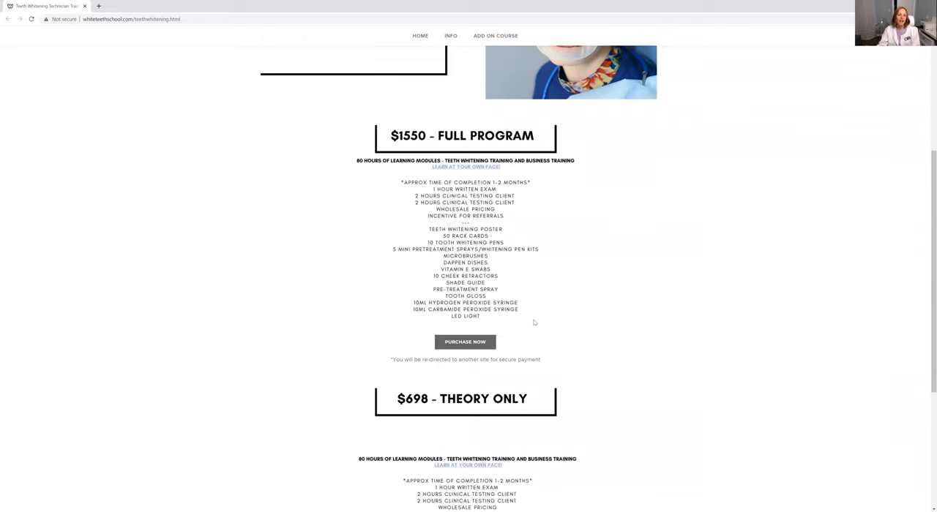
pyautogui.scroll(3)
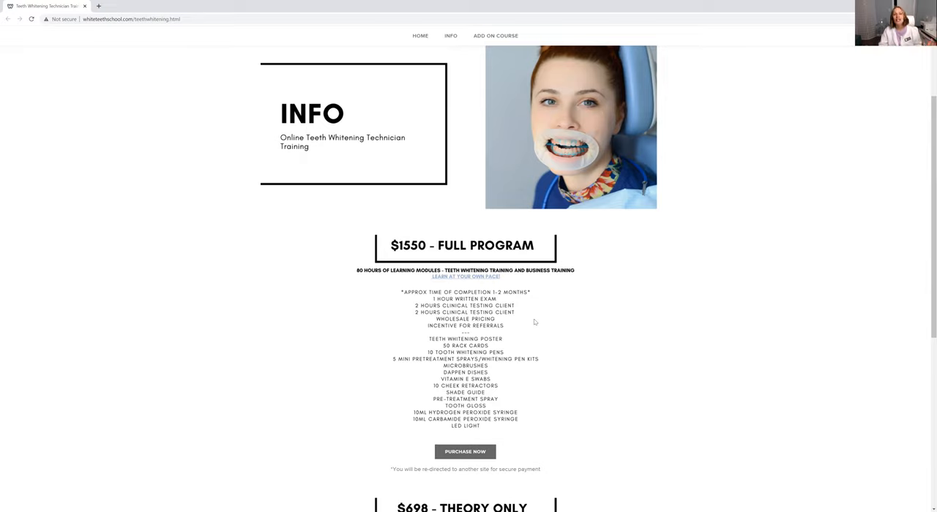
pyautogui.moveTo(538, 333)
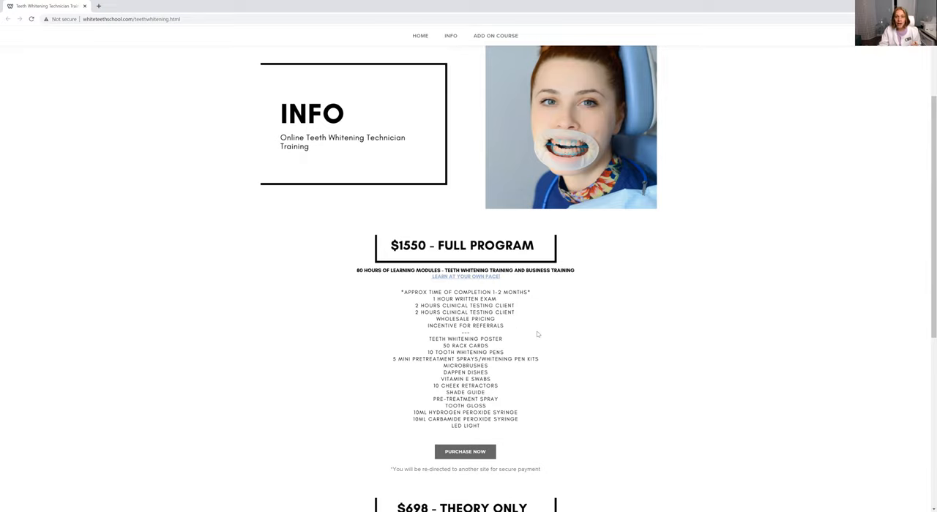
pyautogui.scroll(-3)
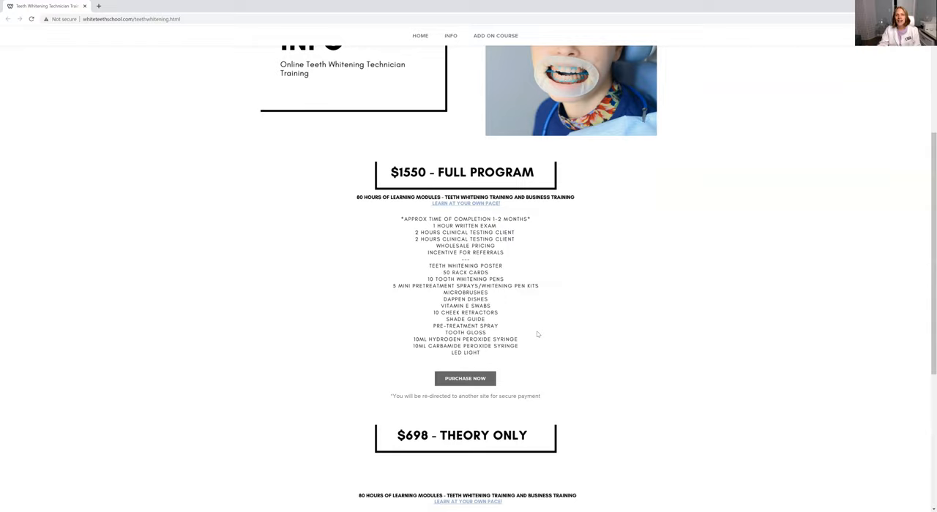
pyautogui.moveTo(357, 203)
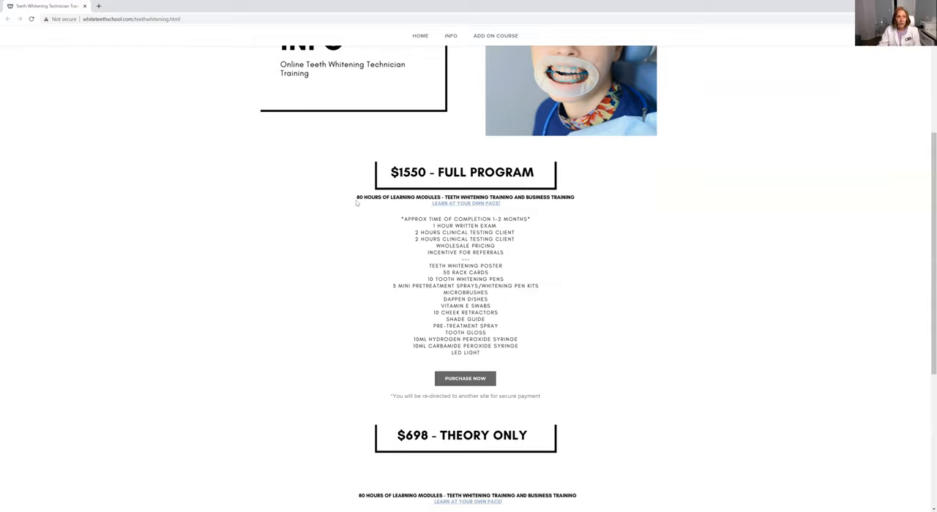
pyautogui.scroll(3)
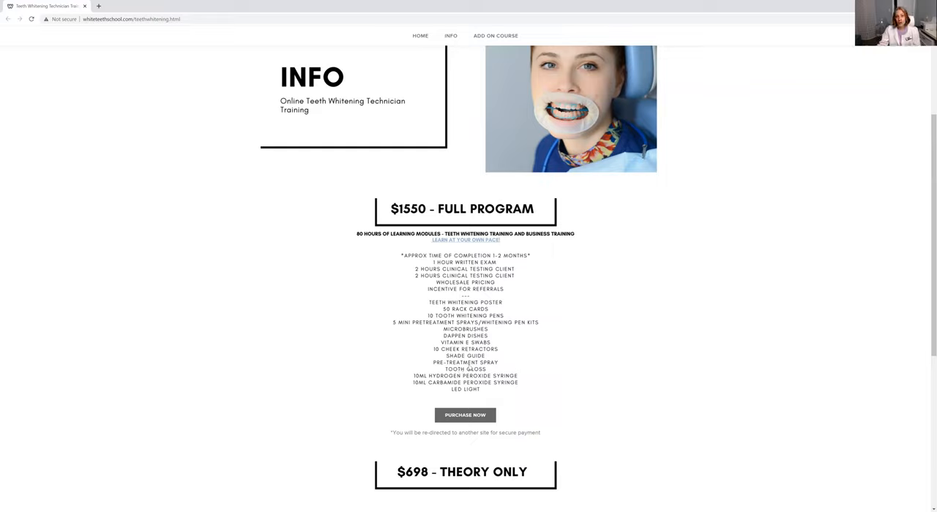
pyautogui.moveTo(480, 366)
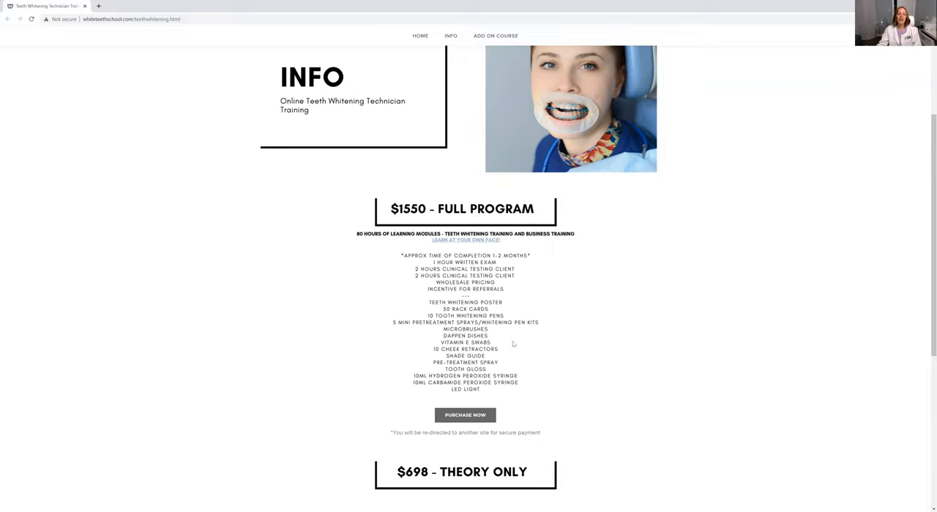
pyautogui.scroll(-3)
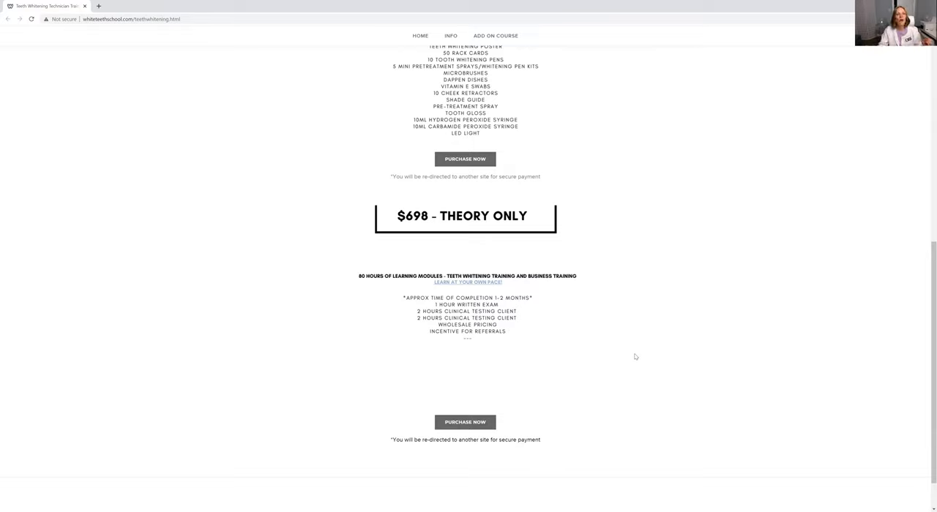
pyautogui.moveTo(632, 358)
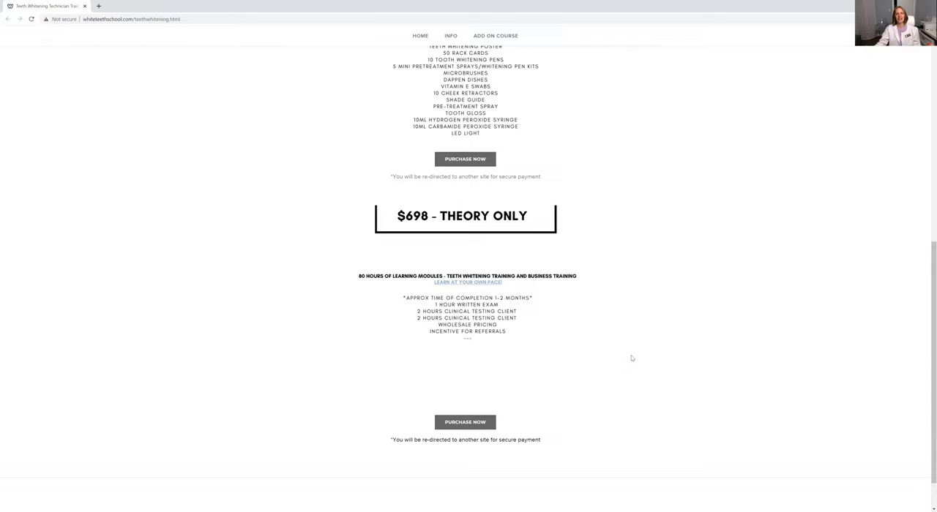
pyautogui.moveTo(622, 356)
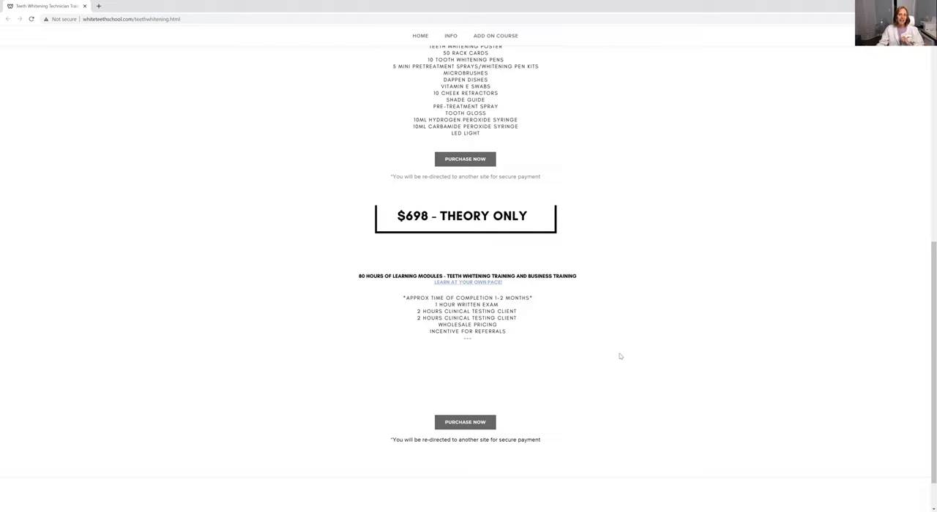
pyautogui.moveTo(597, 343)
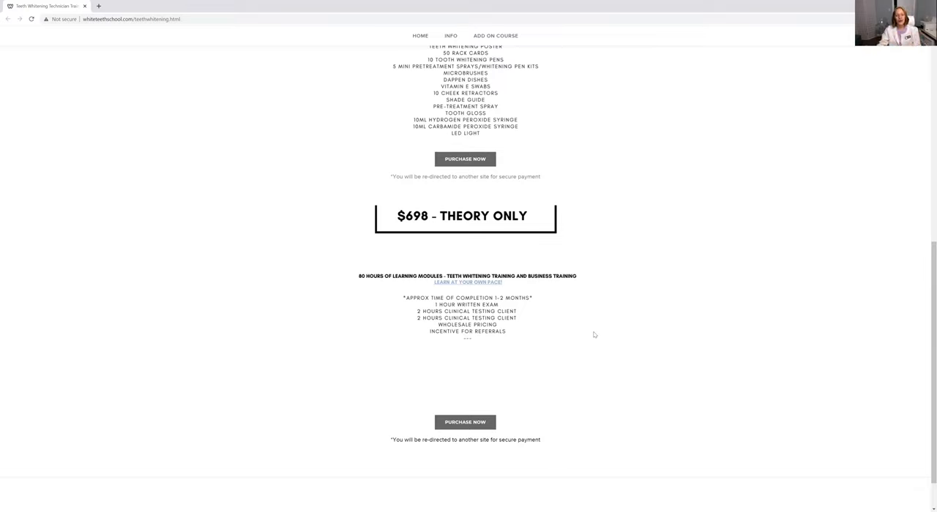
pyautogui.moveTo(533, 334)
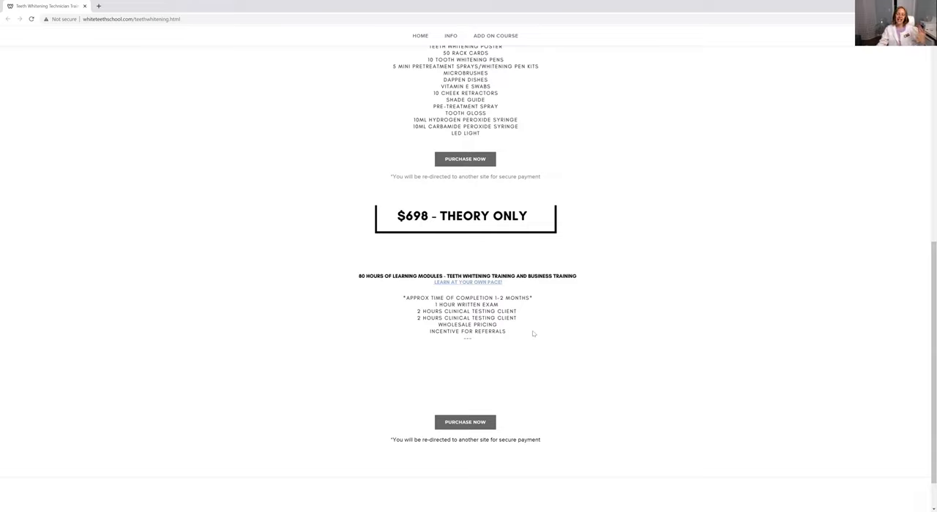
pyautogui.scroll(3)
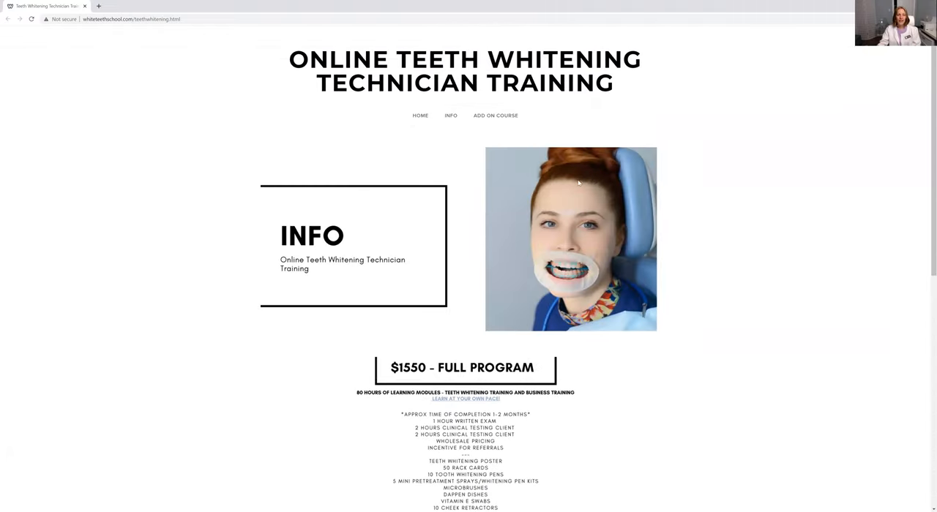